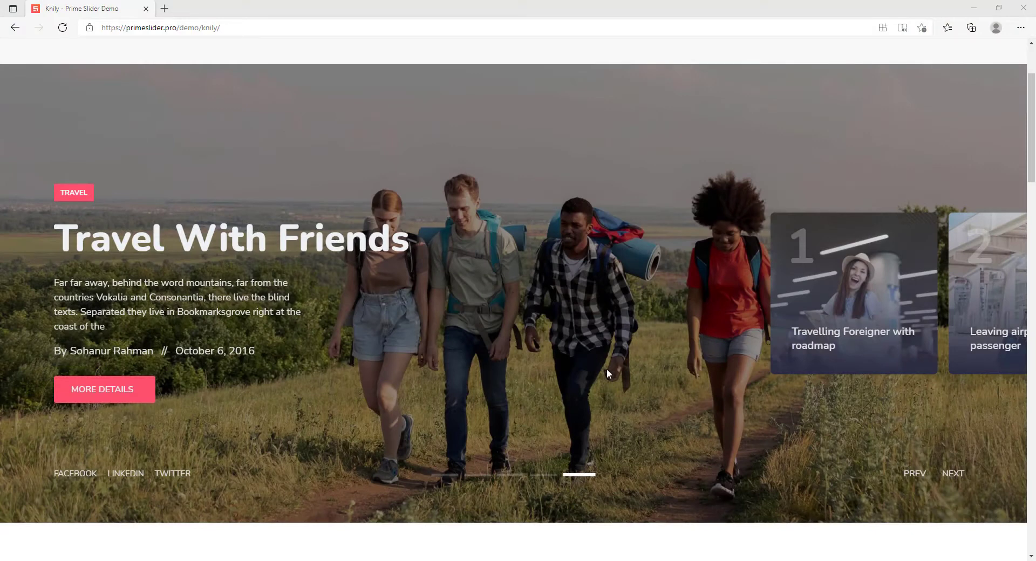
{"action": "mouse_move", "coordinate": [231, 238]}
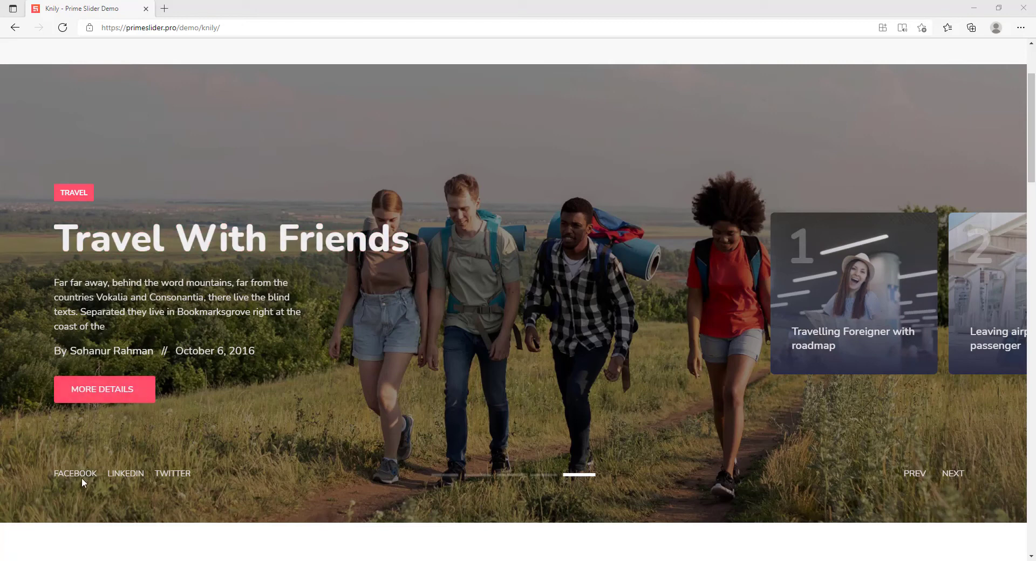
{"action": "mouse_move", "coordinate": [979, 342]}
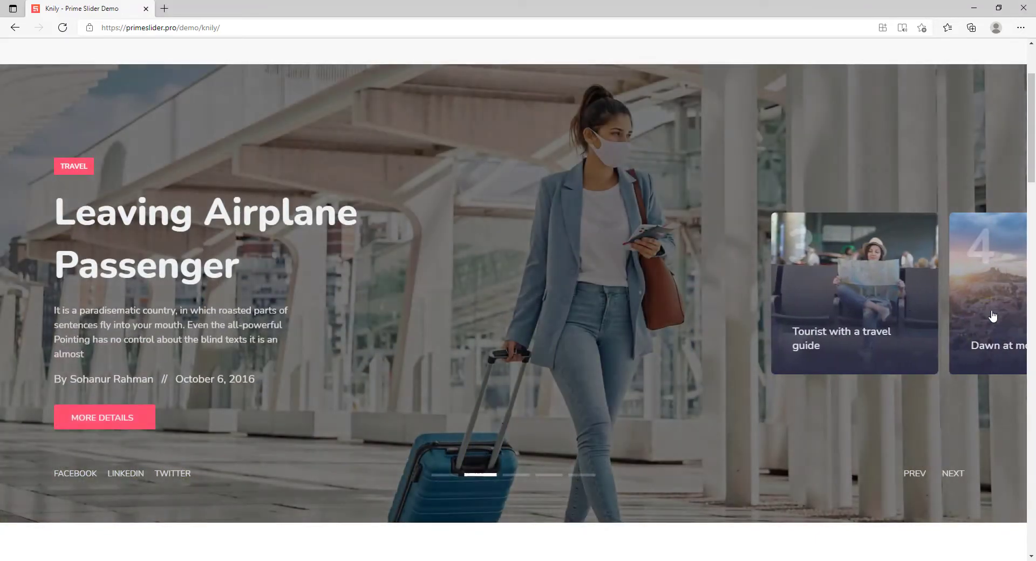
Jump the Knily slider to Dawn At Mountain High, then the fourth slide, then advance to the next slide.
{"action": "left_click", "coordinate": [855, 297]}
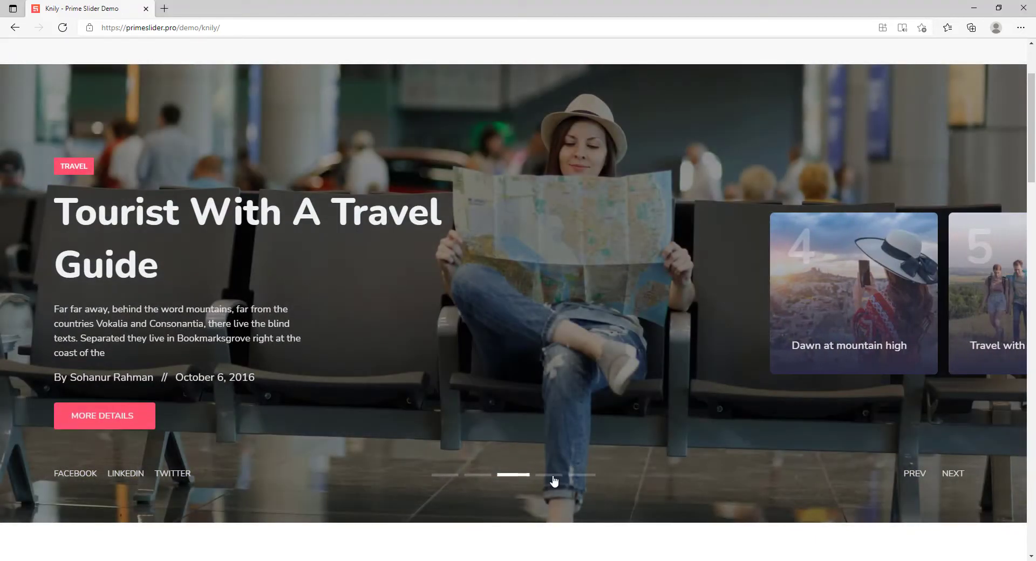
{"action": "left_click", "coordinate": [953, 473]}
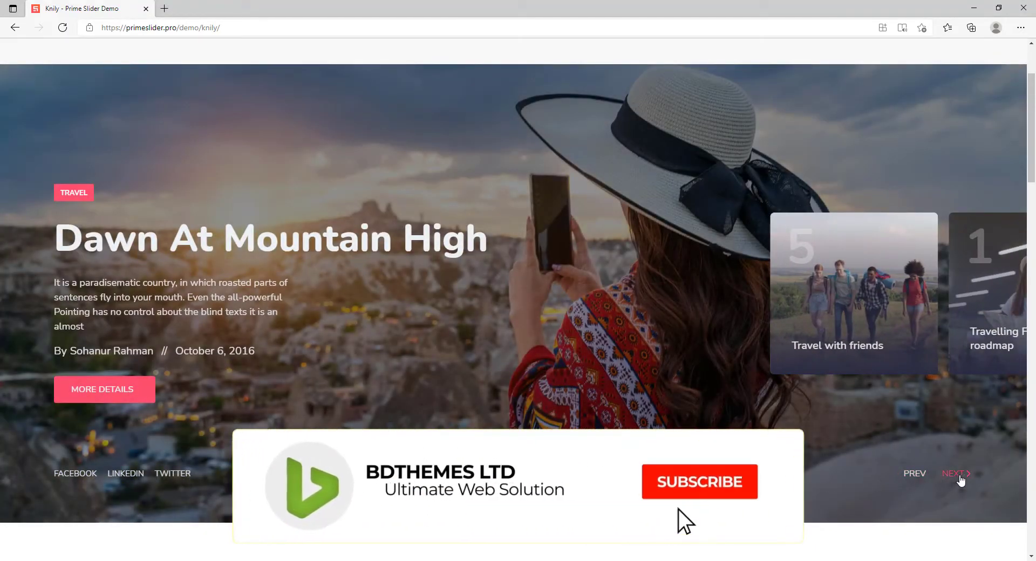
{"action": "left_click", "coordinate": [700, 482]}
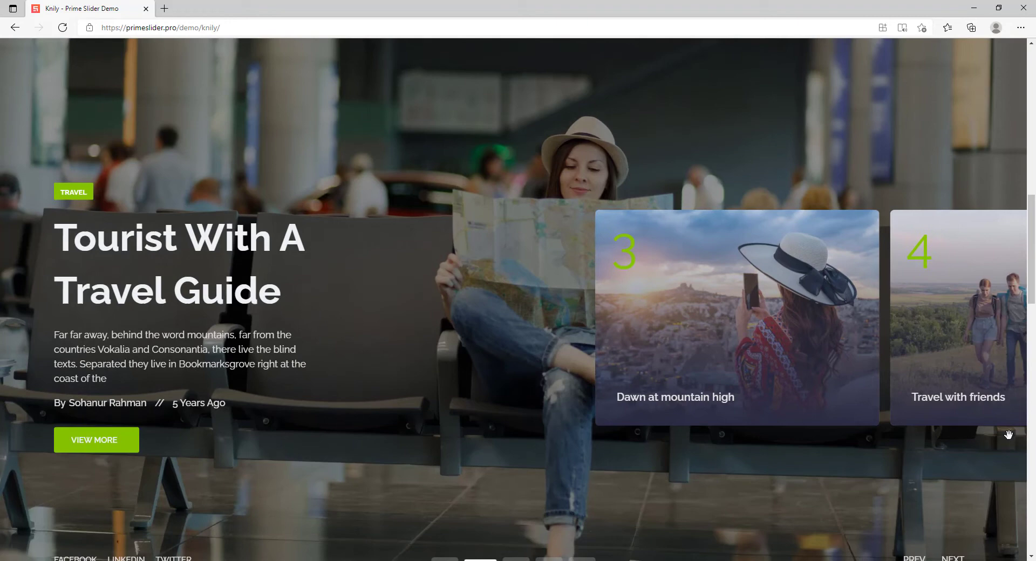
Scroll down to the Knily variant with large numbered green cards and select it.
{"action": "scroll", "scroll_direction": "down", "scroll_amount": 3}
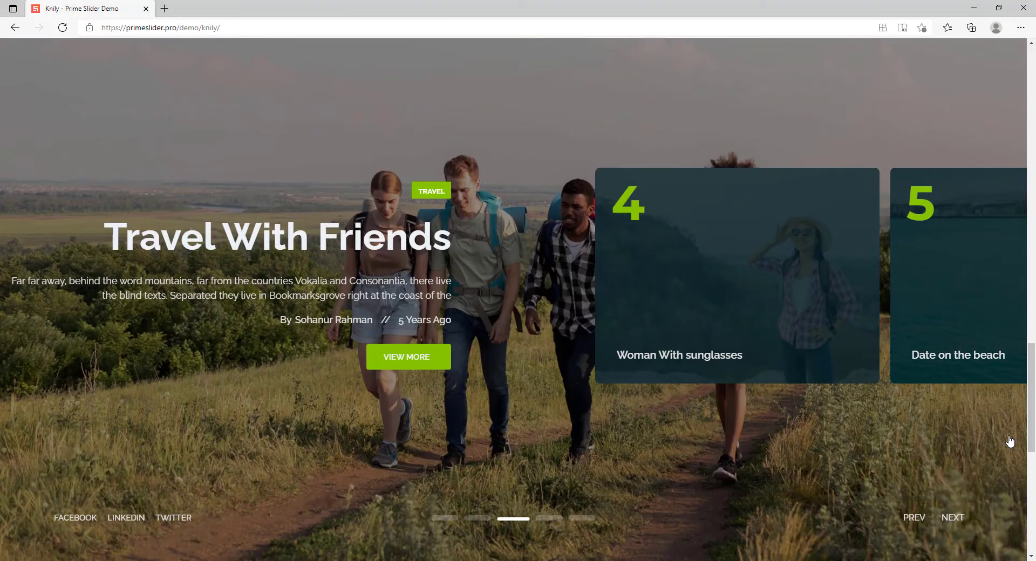
{"action": "left_click", "coordinate": [953, 517]}
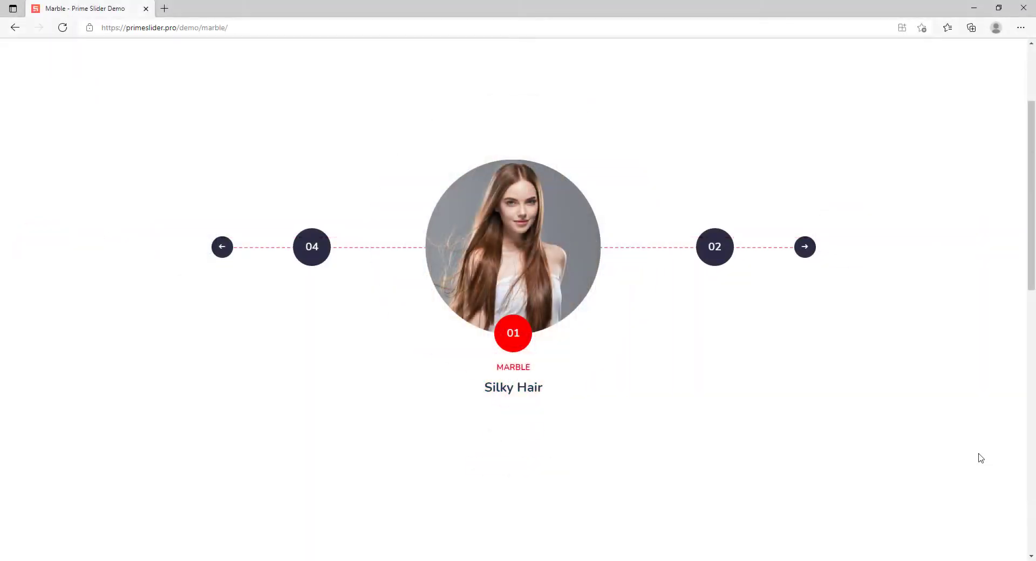
Advance the Marble circular slider twice to Extraordinary Girl, then move on toward the green Travel layout.
{"action": "left_click", "coordinate": [806, 247]}
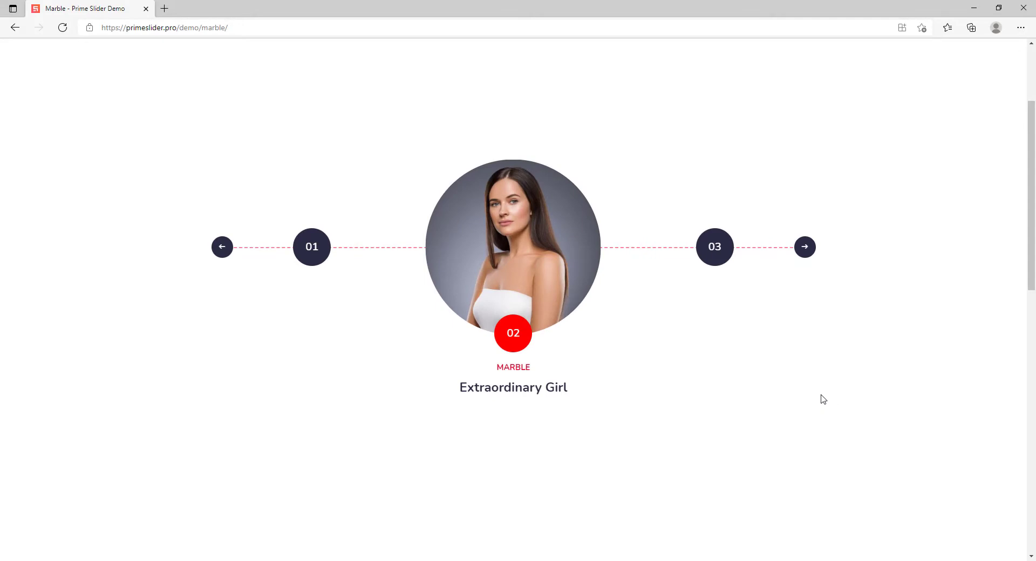
{"action": "left_click", "coordinate": [222, 246]}
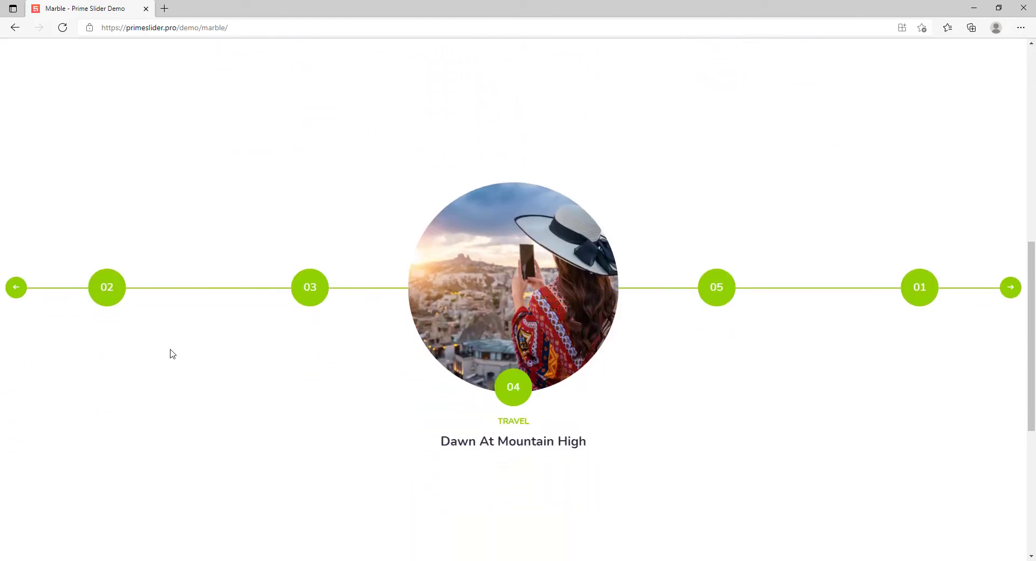
{"action": "left_click", "coordinate": [1011, 287]}
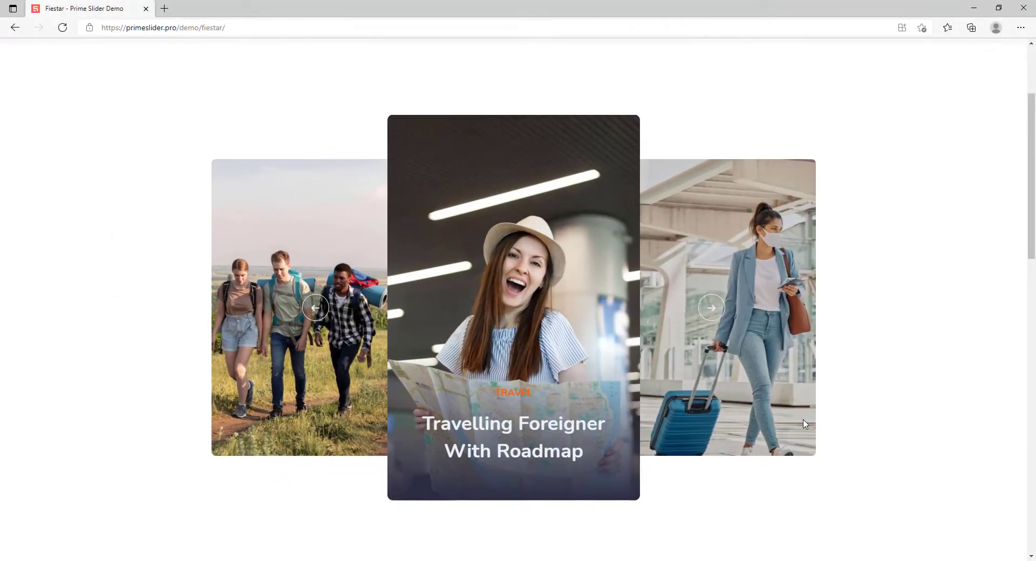
{"action": "mouse_move", "coordinate": [915, 208]}
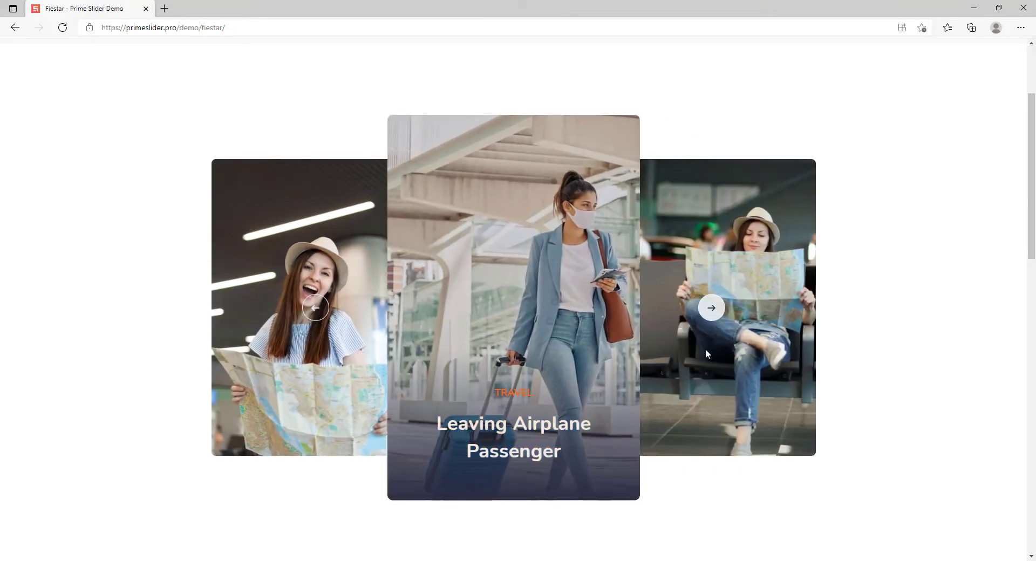
Rotate the Fiestar card carousel through the travel posts to Leaving Airplane Passenger, then scroll to the five-card layout.
{"action": "left_click", "coordinate": [711, 308]}
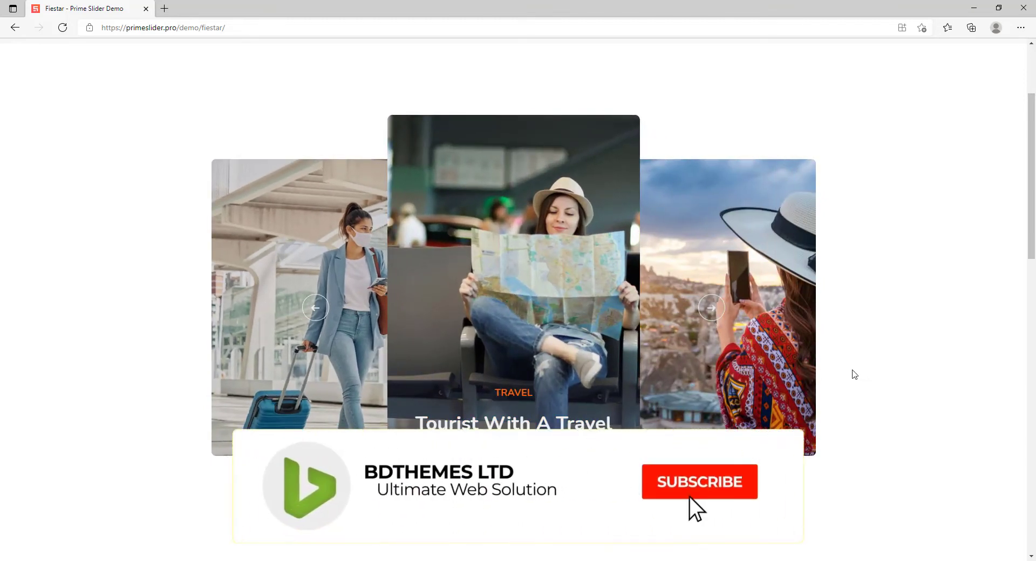
{"action": "left_click", "coordinate": [699, 482]}
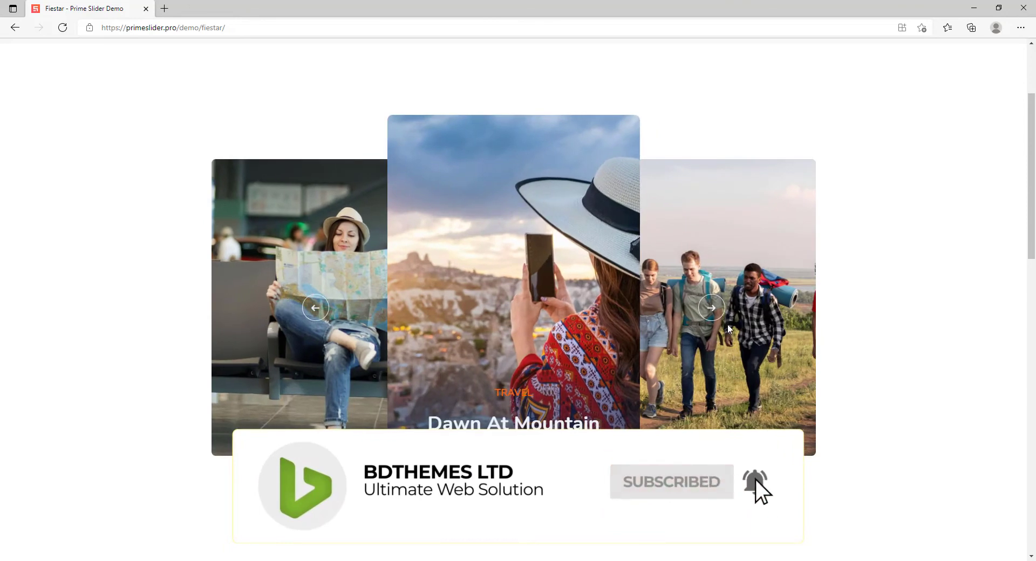
{"action": "left_click", "coordinate": [712, 308]}
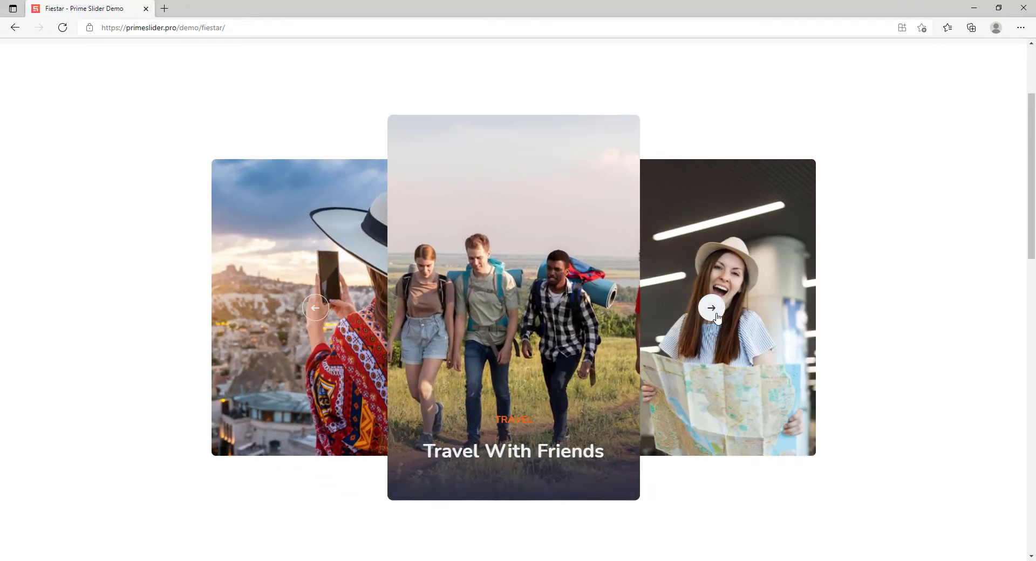
{"action": "left_click", "coordinate": [712, 308]}
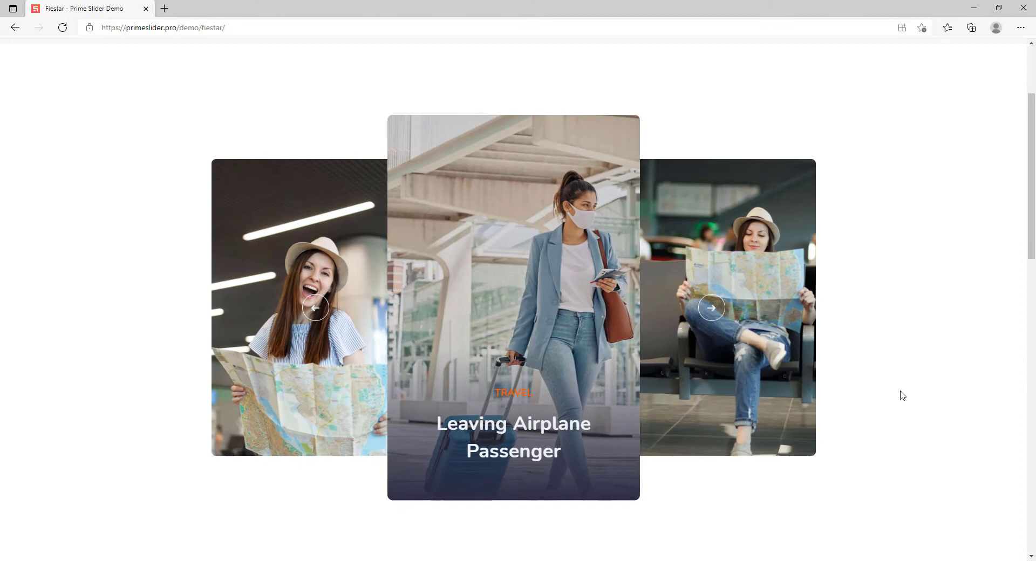
{"action": "scroll", "scroll_direction": "down", "scroll_amount": 3}
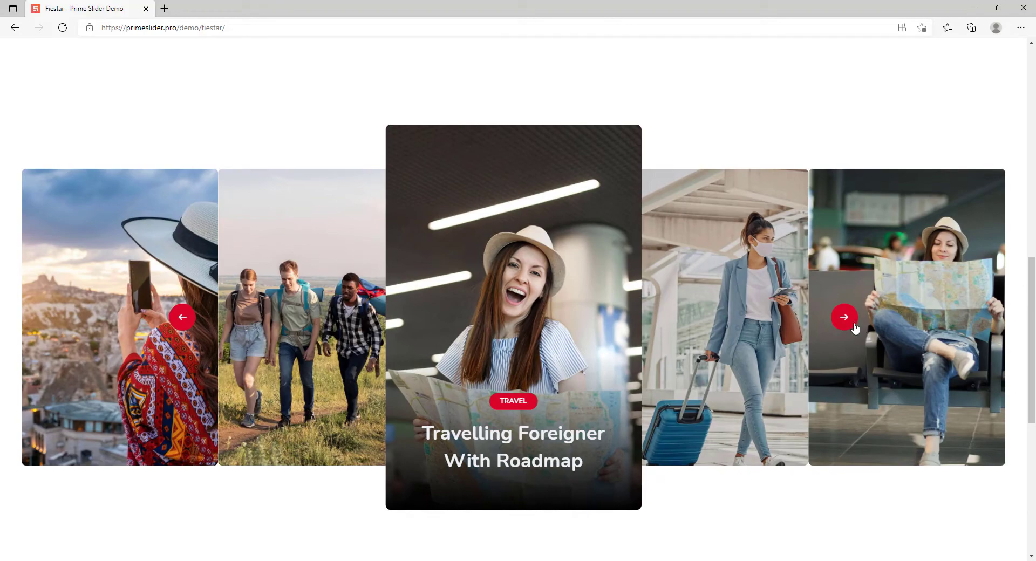
{"action": "mouse_move", "coordinate": [896, 490]}
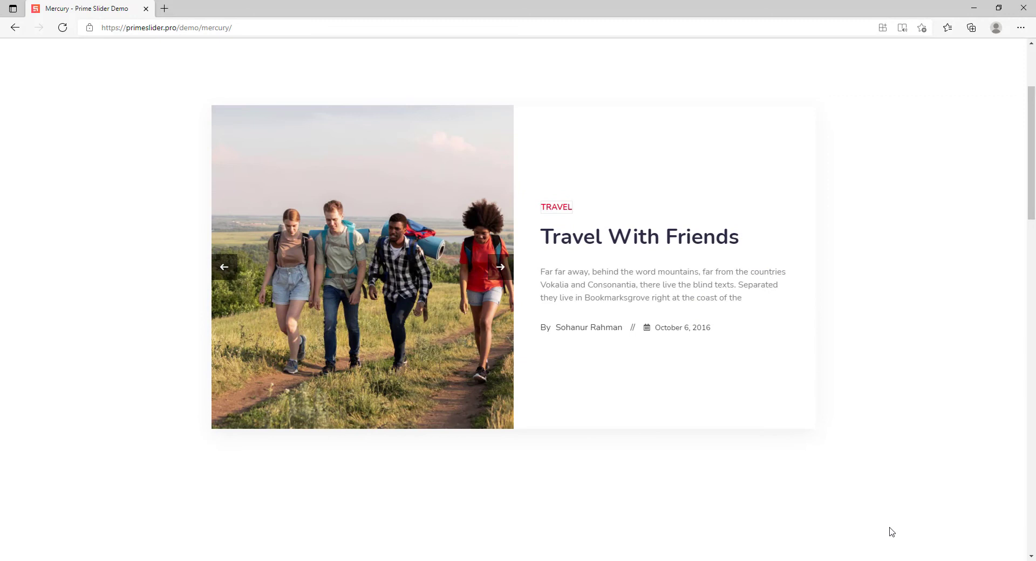
{"action": "mouse_move", "coordinate": [499, 267]}
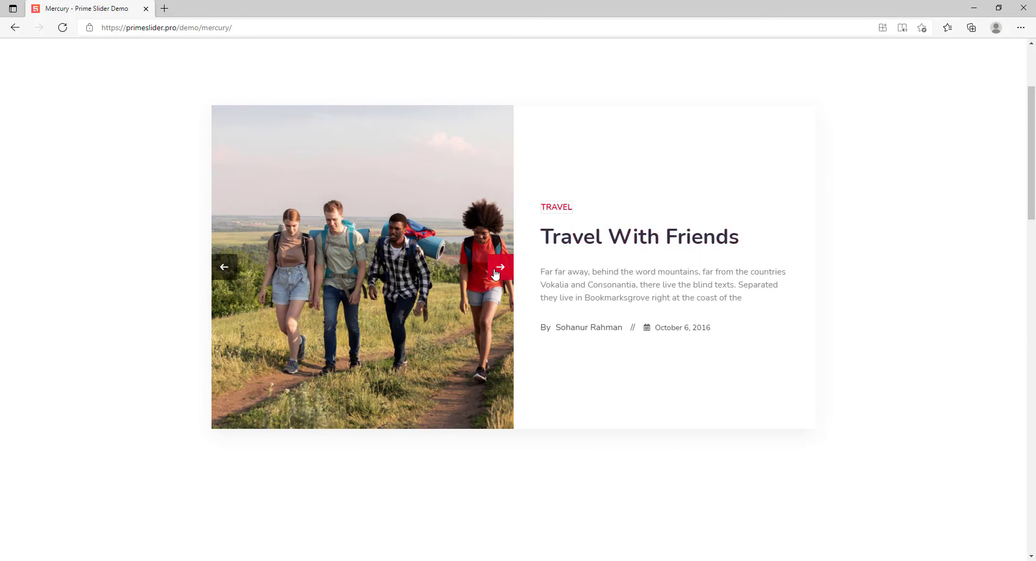
Advance the Mercury slider from Travel With Friends to Leaving Airplane Passenger and scroll to the green-accented layout.
{"action": "left_click", "coordinate": [500, 267]}
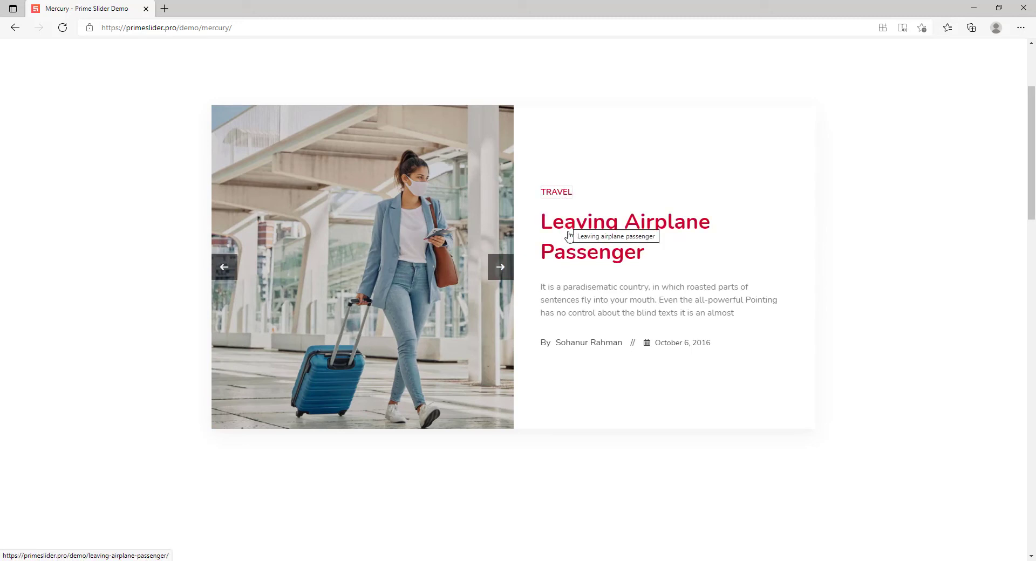
{"action": "mouse_move", "coordinate": [715, 343]}
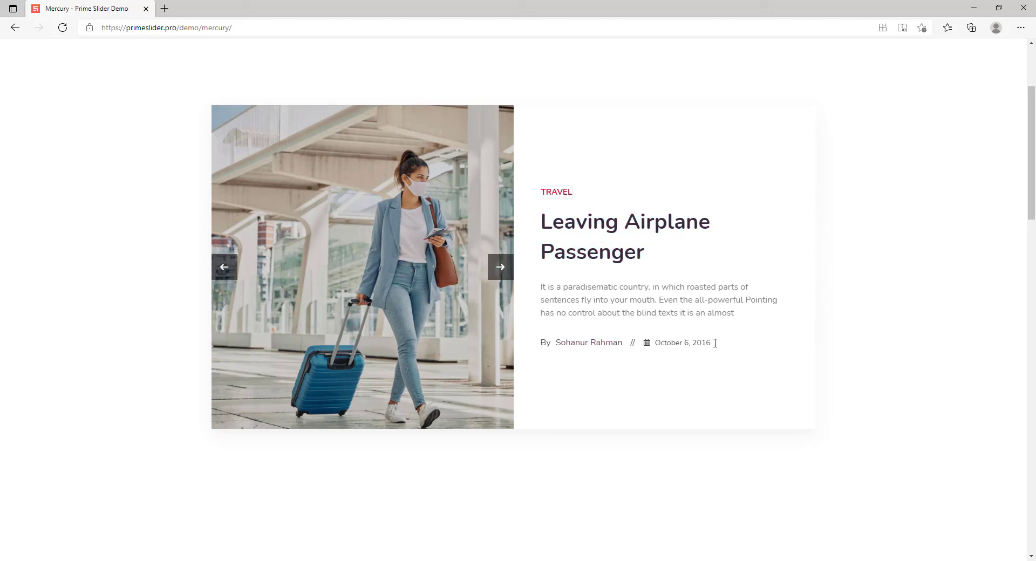
{"action": "mouse_move", "coordinate": [913, 430]}
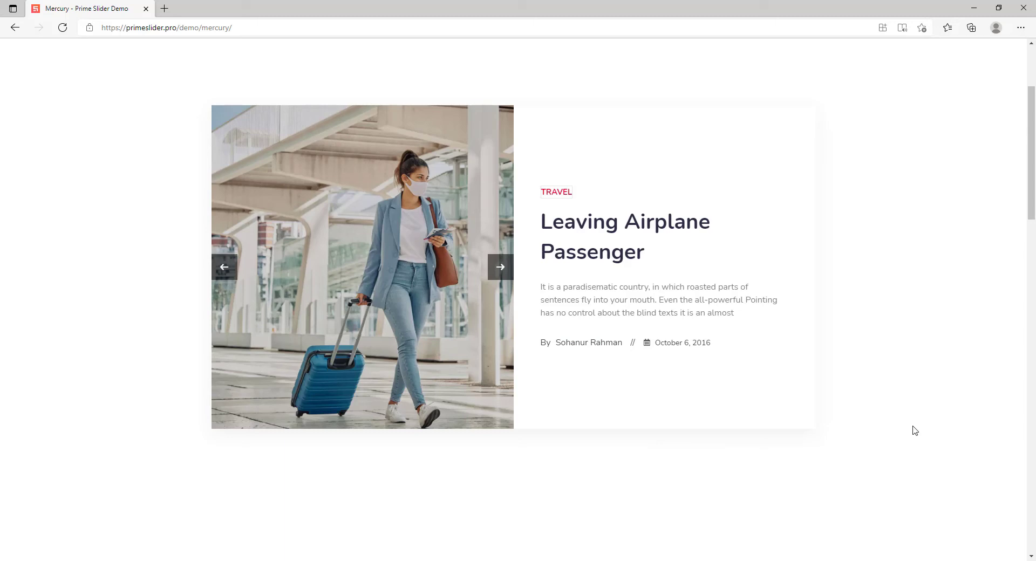
{"action": "scroll", "scroll_direction": "down", "scroll_amount": 3}
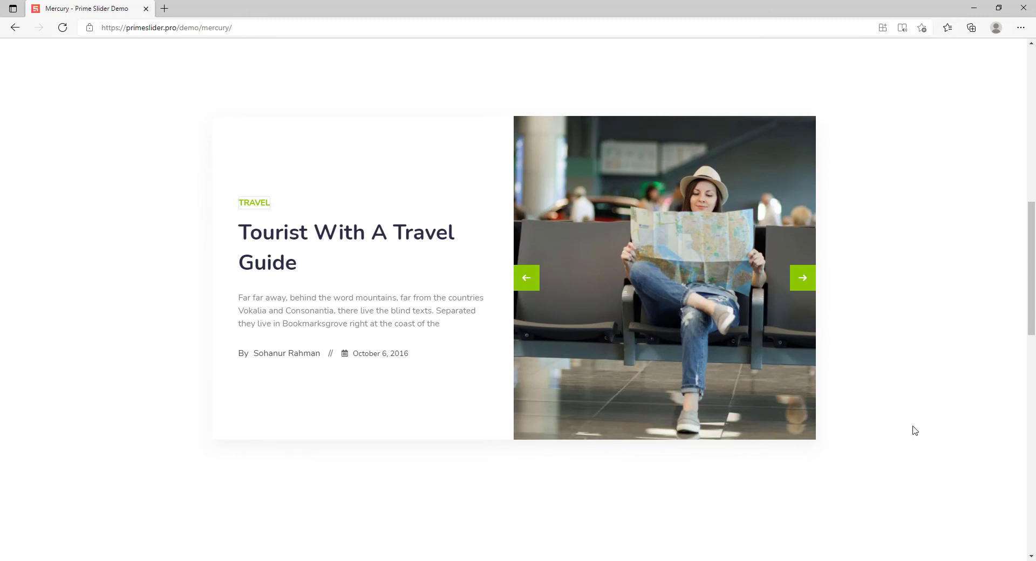
Move past the image-right Mercury variant down to the full-green Travelling Foreigner With Roadmap slide.
{"action": "left_click", "coordinate": [802, 278]}
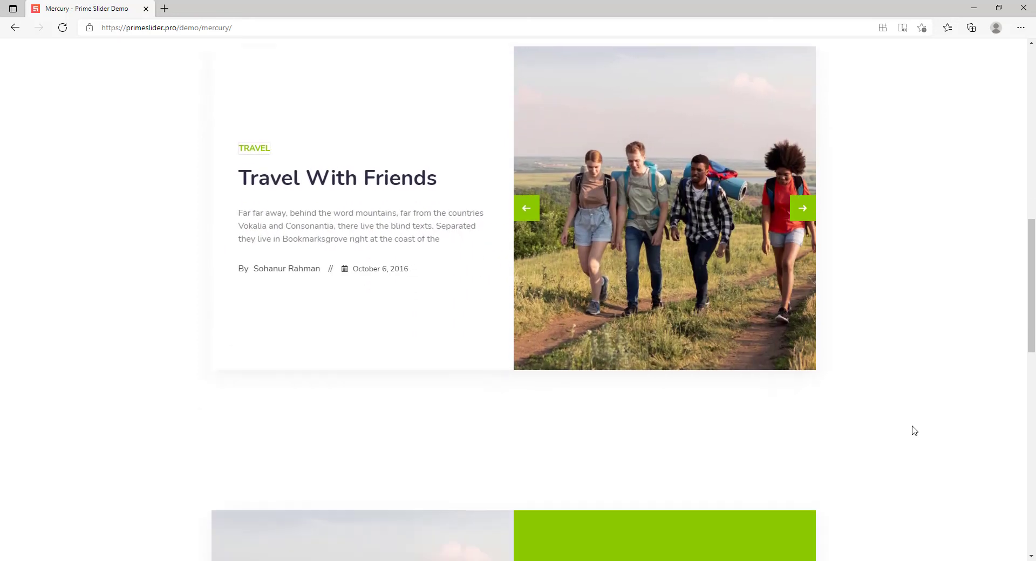
{"action": "scroll", "scroll_direction": "down", "scroll_amount": 3}
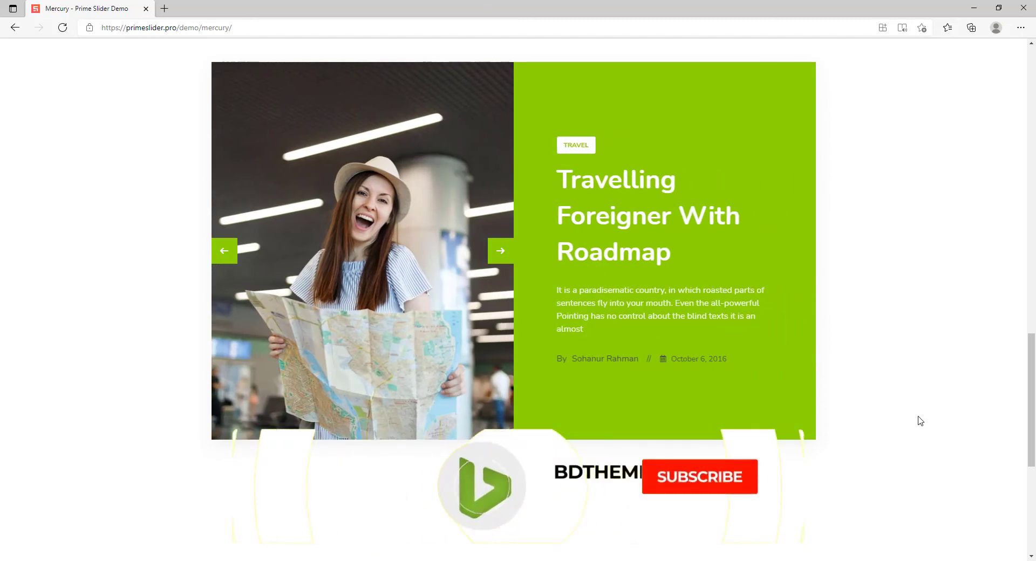
{"action": "left_click", "coordinate": [699, 477]}
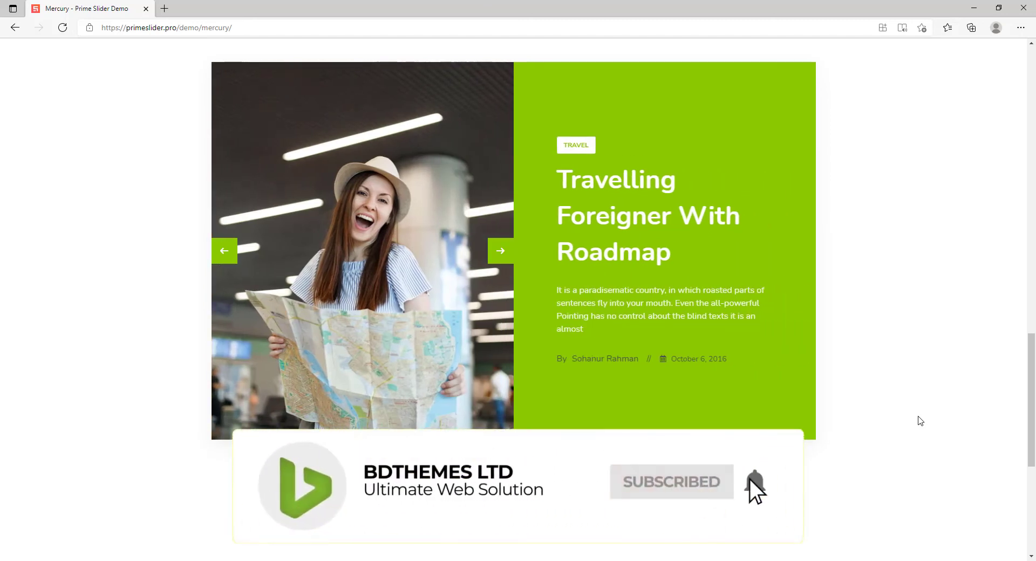